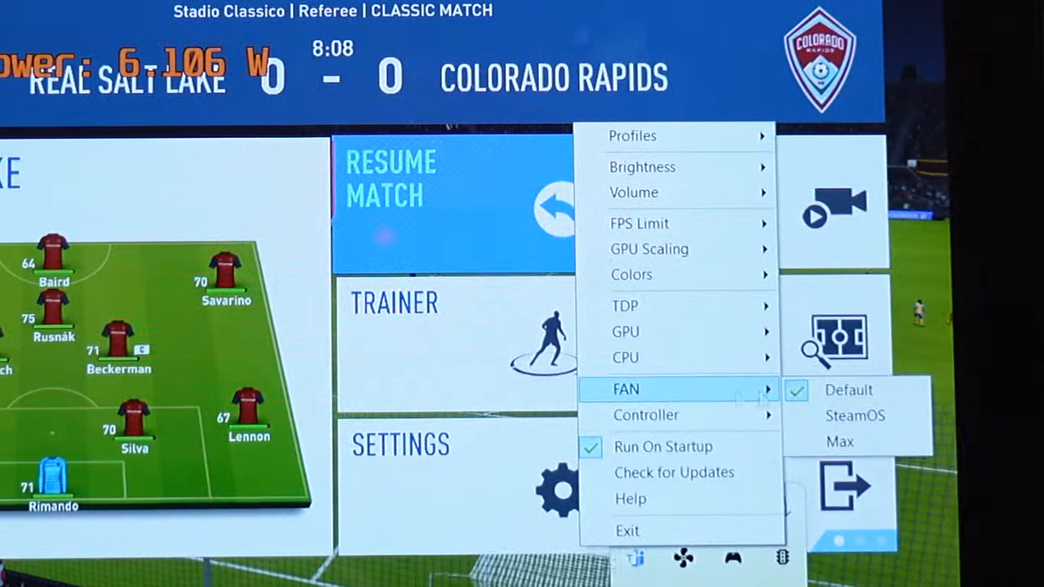
mouse_move(854, 415)
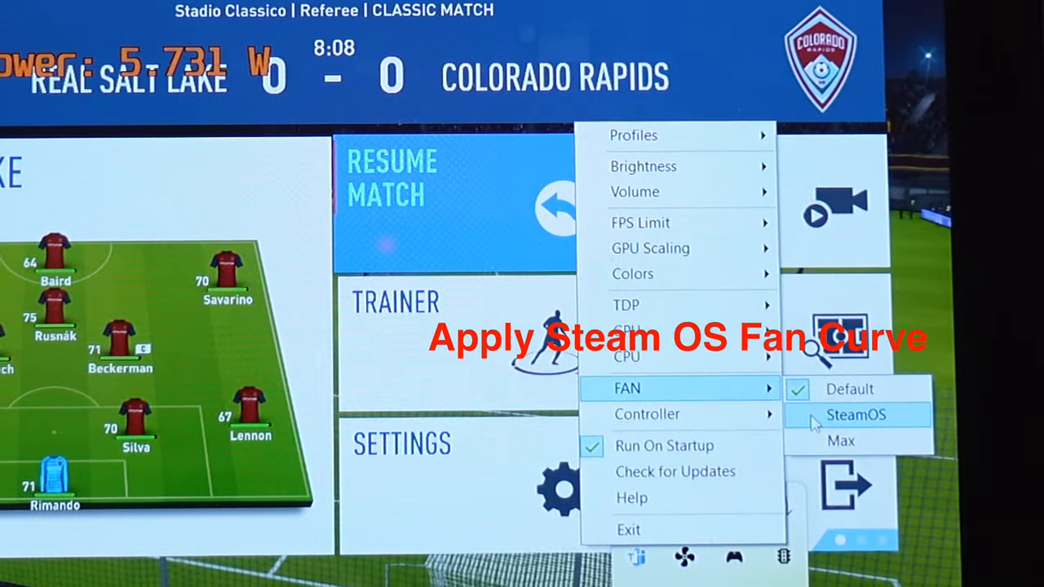